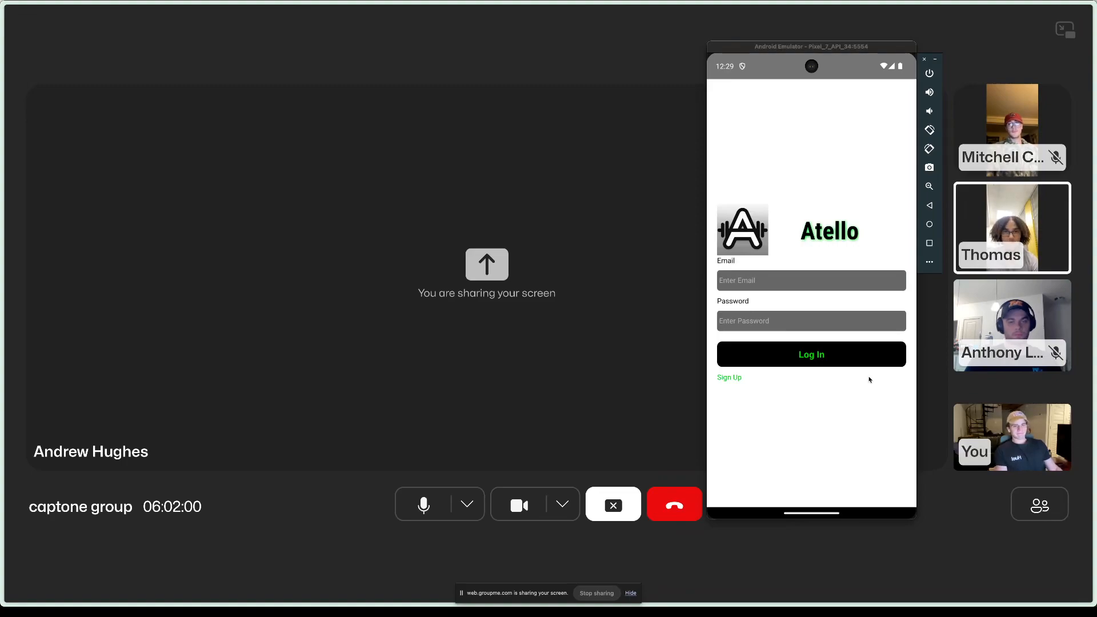
{"action": "mouse_move", "coordinate": [814, 393]}
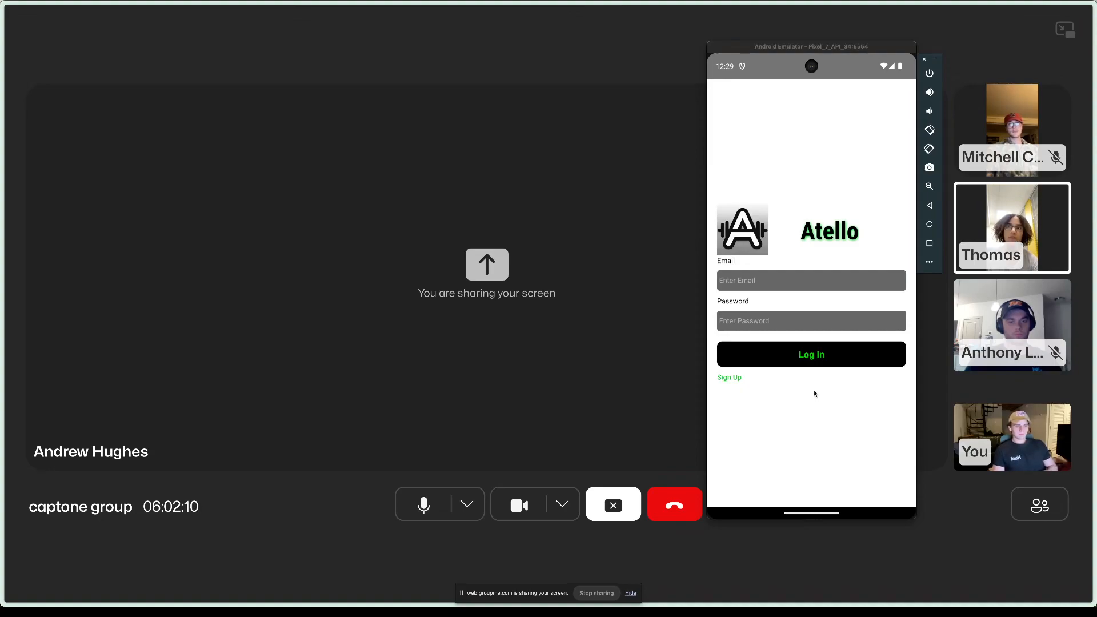
{"action": "mouse_move", "coordinate": [823, 203]}
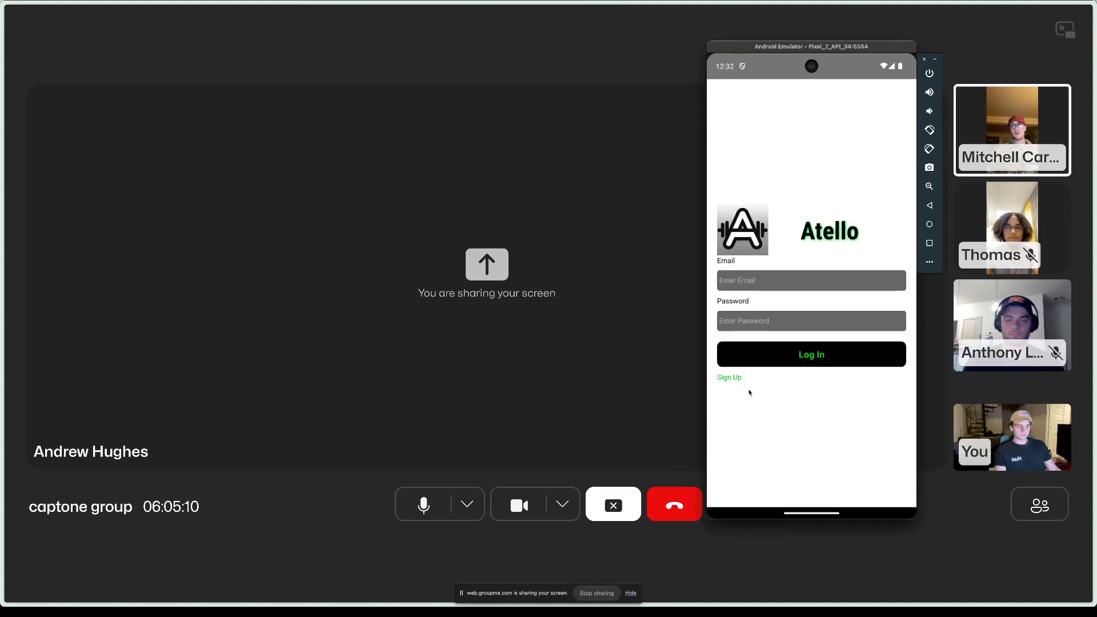
- Create a new Atello account with name, login details and profile picture, and submit it
{"action": "left_click", "coordinate": [729, 377]}
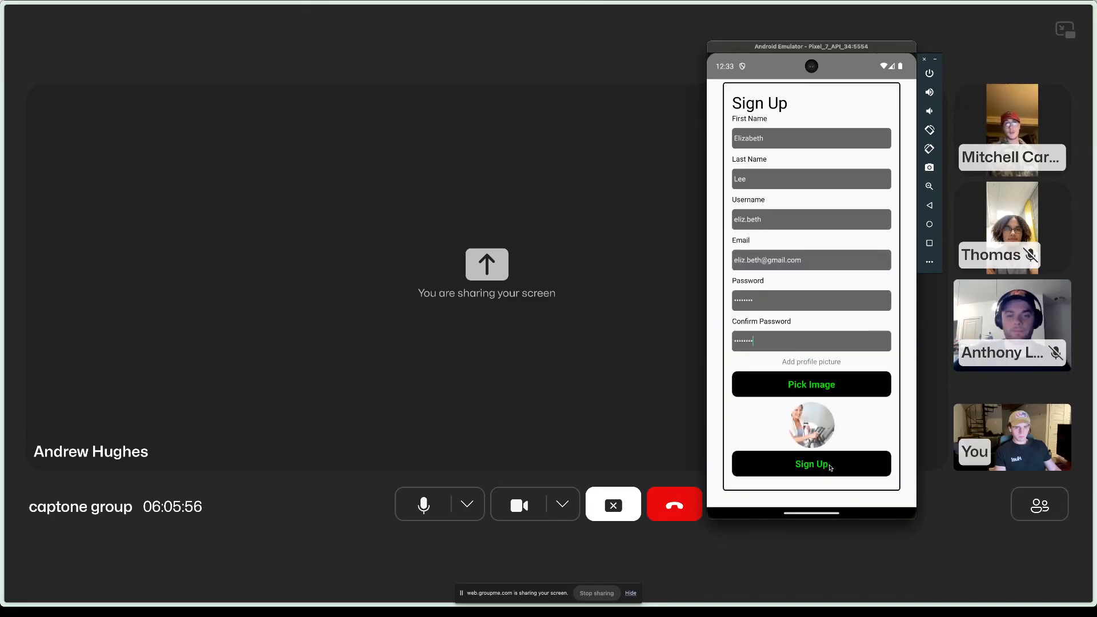
{"action": "left_click", "coordinate": [811, 465]}
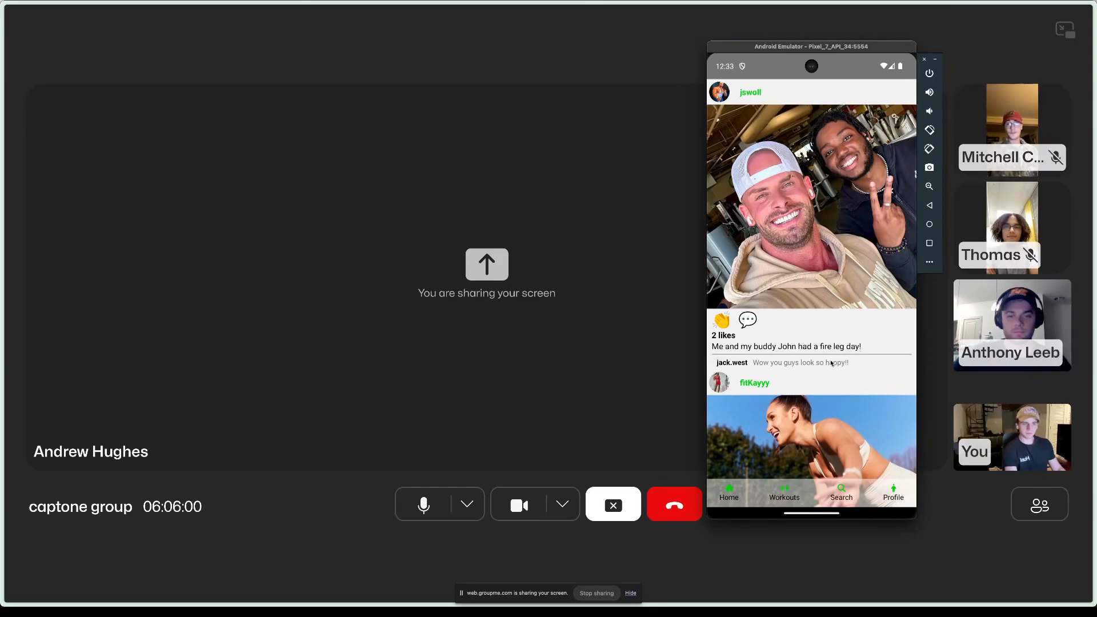
- Scroll down the home feed through other users' workout photos, captions and comments
{"action": "scroll", "scroll_direction": "down", "scroll_amount": 3}
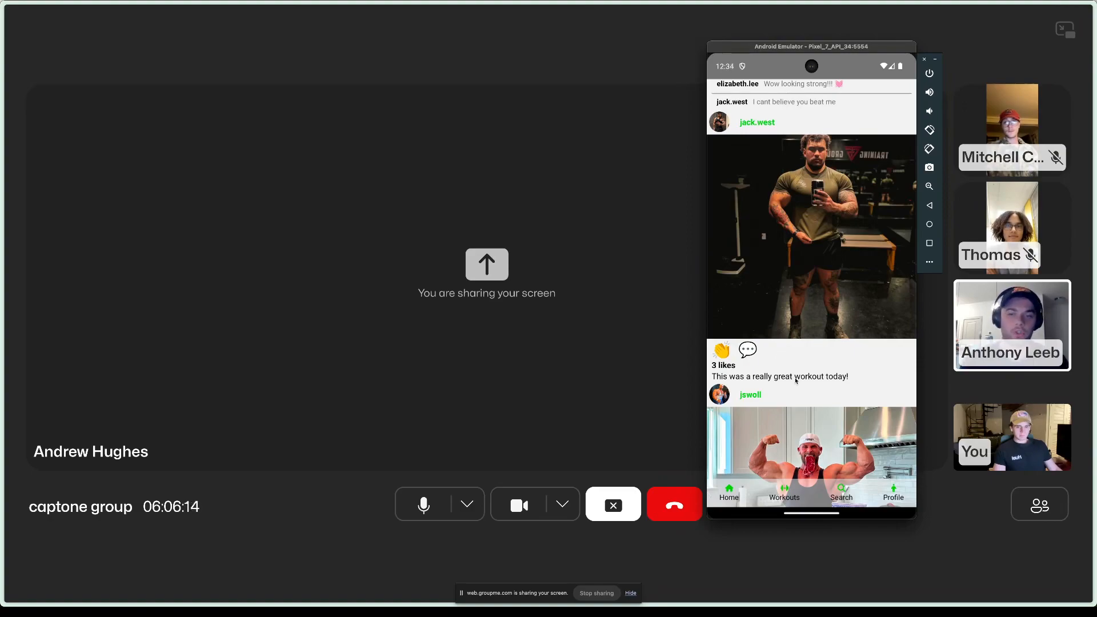
{"action": "scroll", "scroll_direction": "down", "scroll_amount": 3}
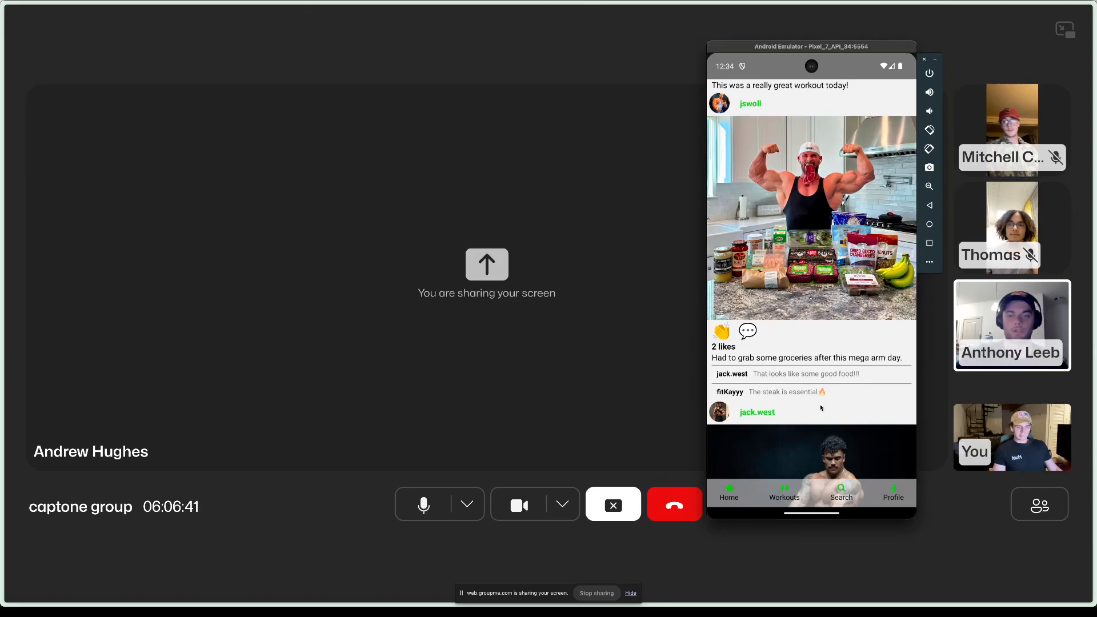
- Add Bench Press with sets of 45 lbs × 12 and 95 lbs × 10 to the workout
{"action": "left_click", "coordinate": [785, 490]}
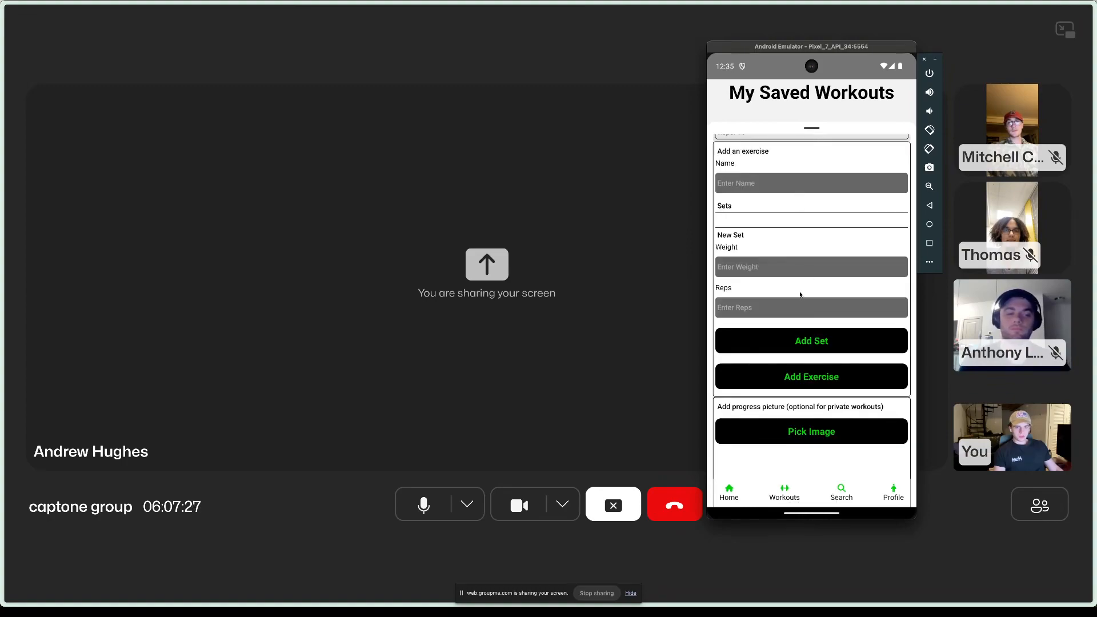
{"action": "scroll", "scroll_direction": "up", "scroll_amount": 3}
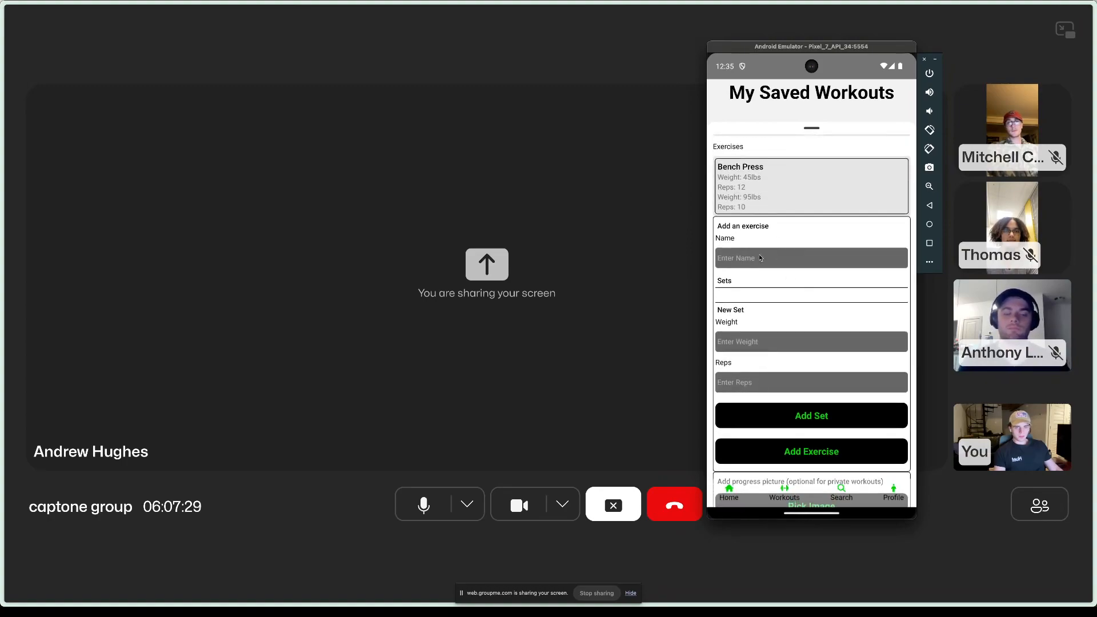
{"action": "left_click", "coordinate": [811, 505]}
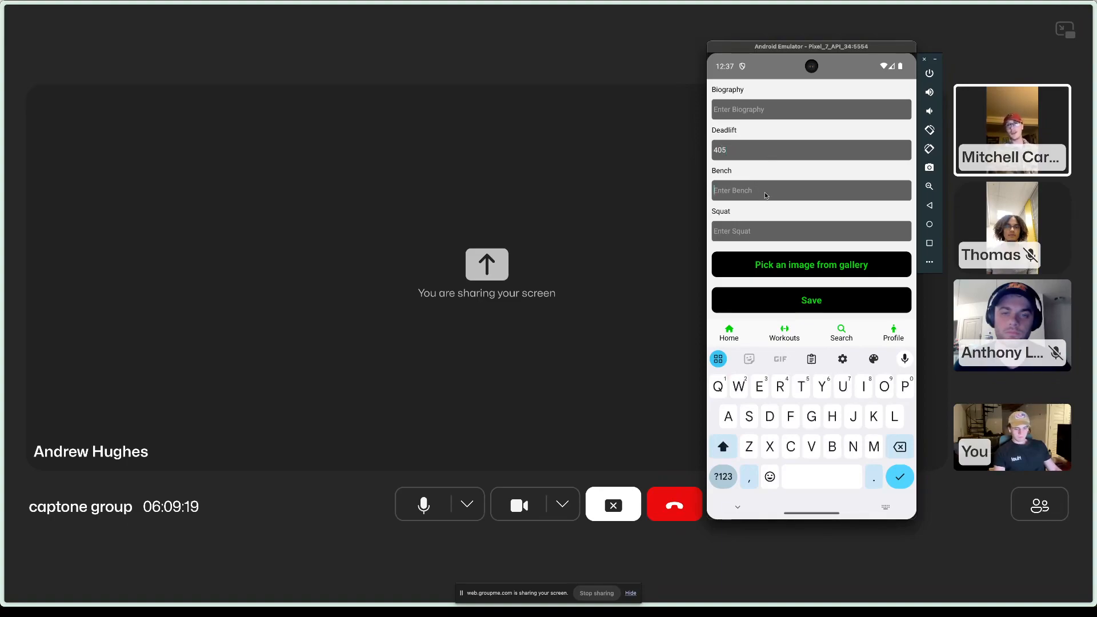
- Enter 495 as the bench max on the profile edit screen
{"action": "type", "text": "495"}
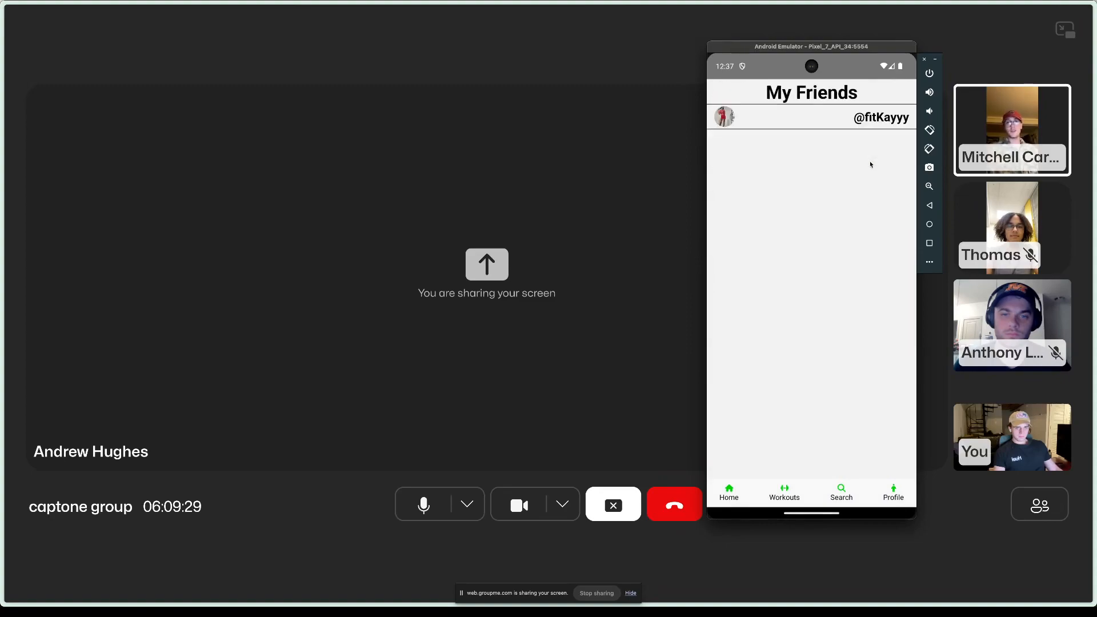
{"action": "left_click", "coordinate": [784, 492]}
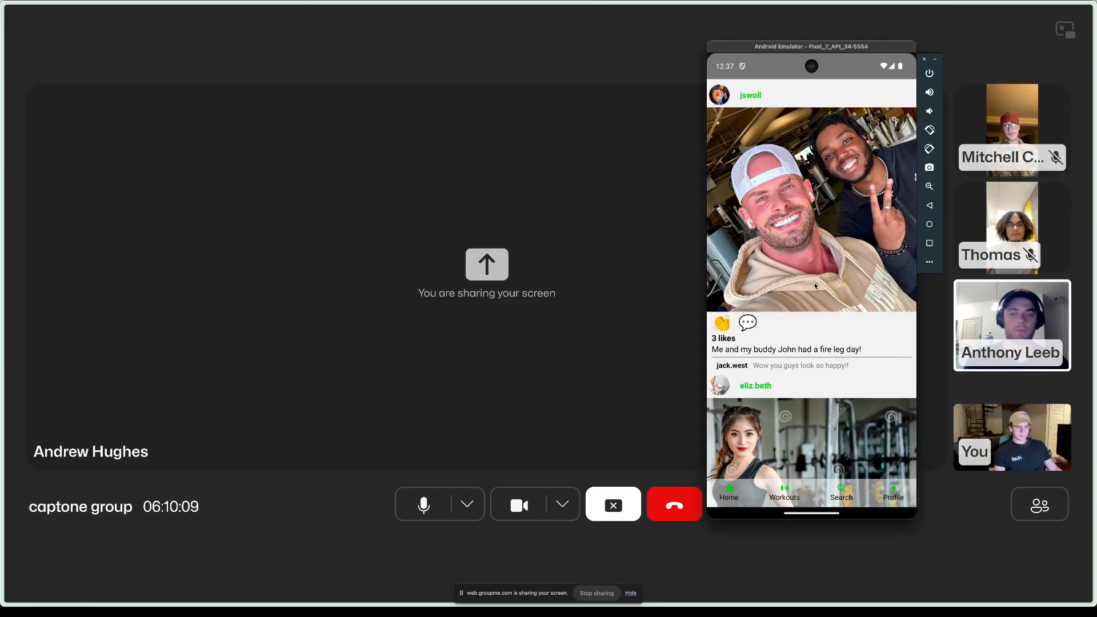
{"action": "scroll", "scroll_direction": "down", "scroll_amount": 3}
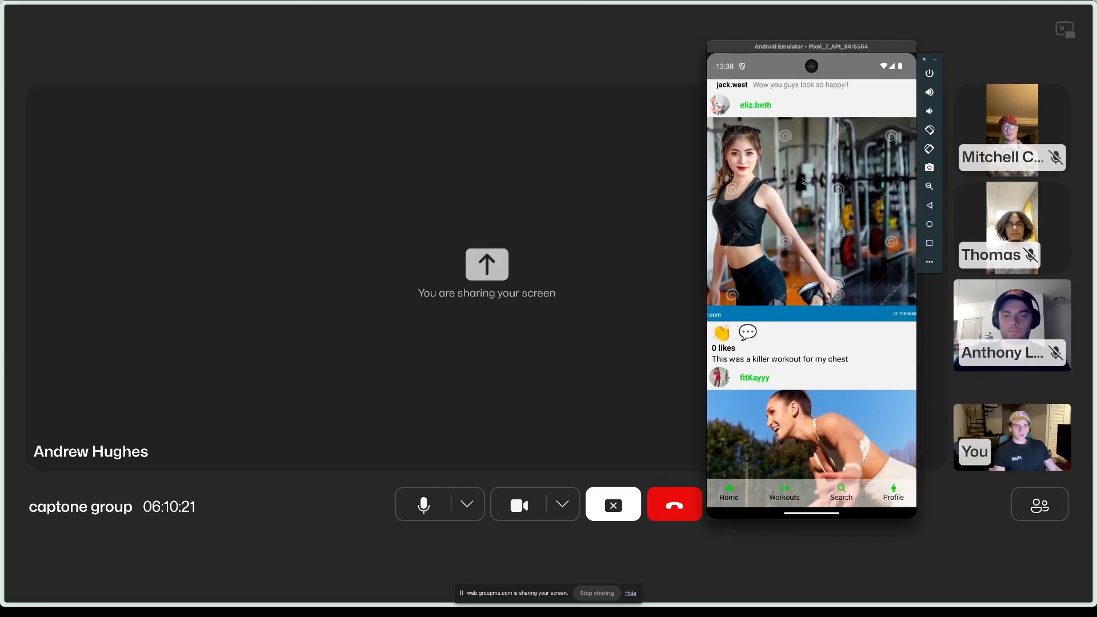
{"action": "scroll", "scroll_direction": "up", "scroll_amount": 3}
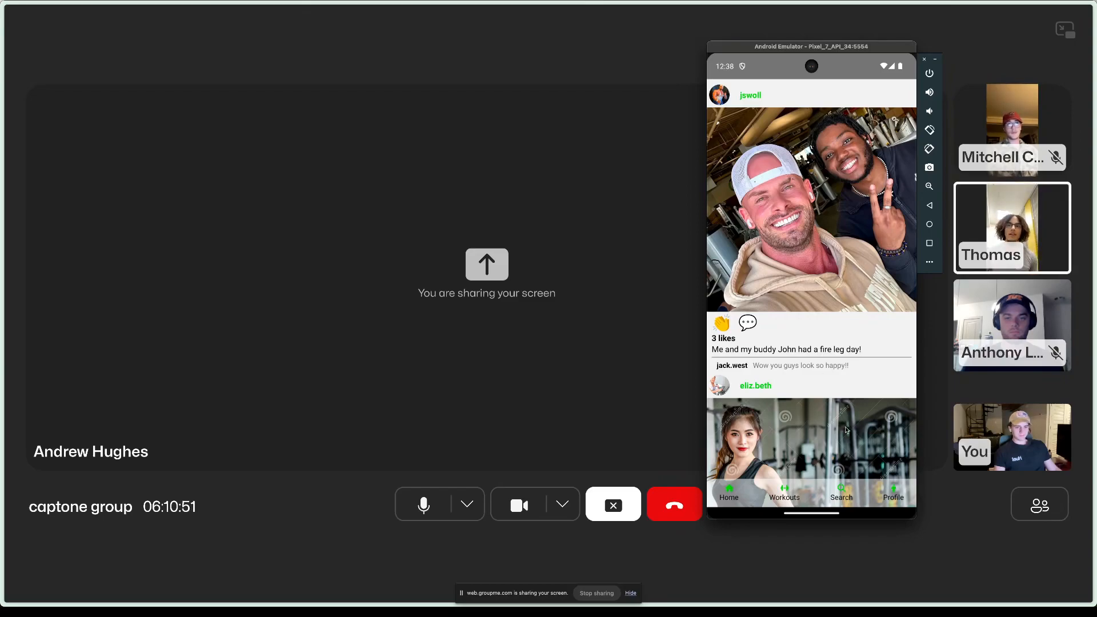